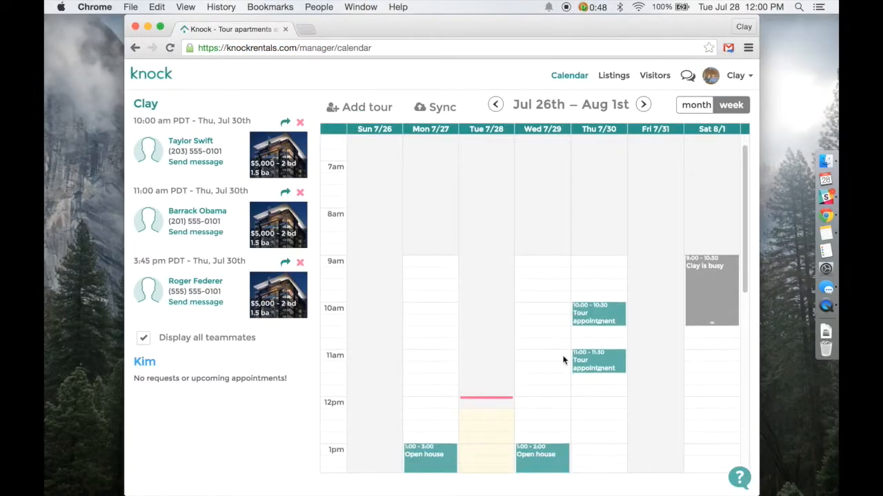
Select the Saturday 8/1 11:00 AM cell to bring up its Add tour / Show as busy options
scroll(down, 3)
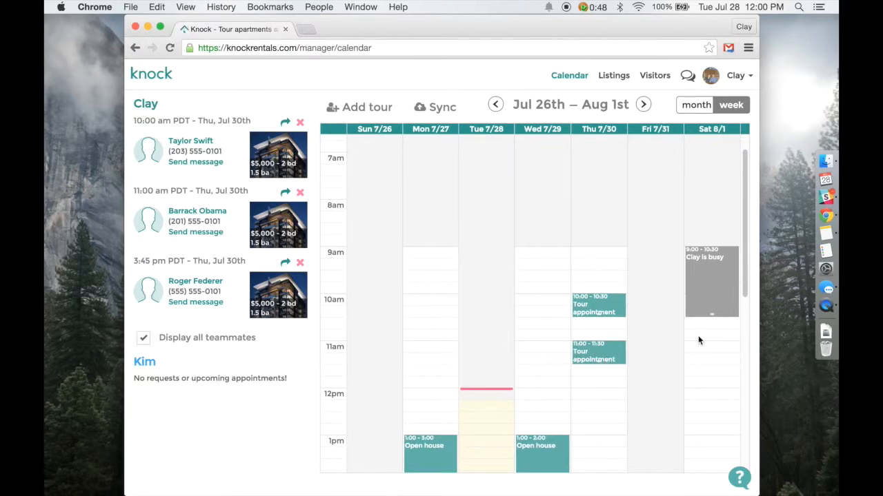
mouse_move(700, 347)
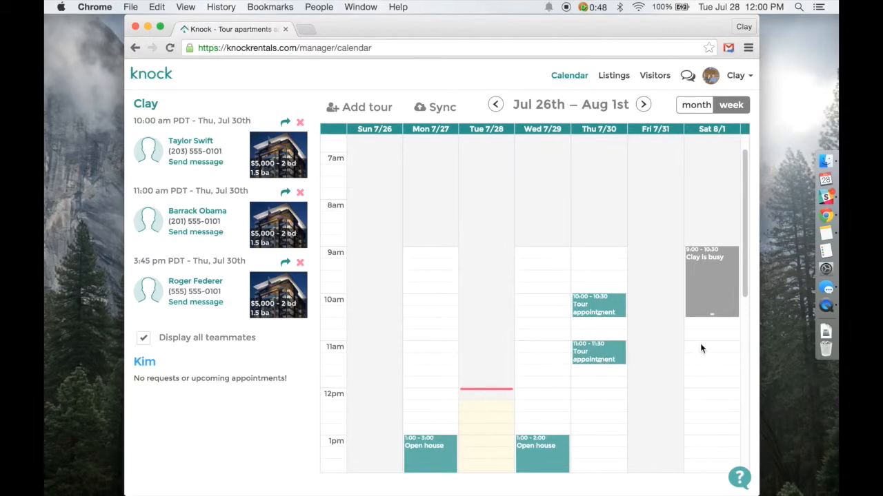
click(711, 352)
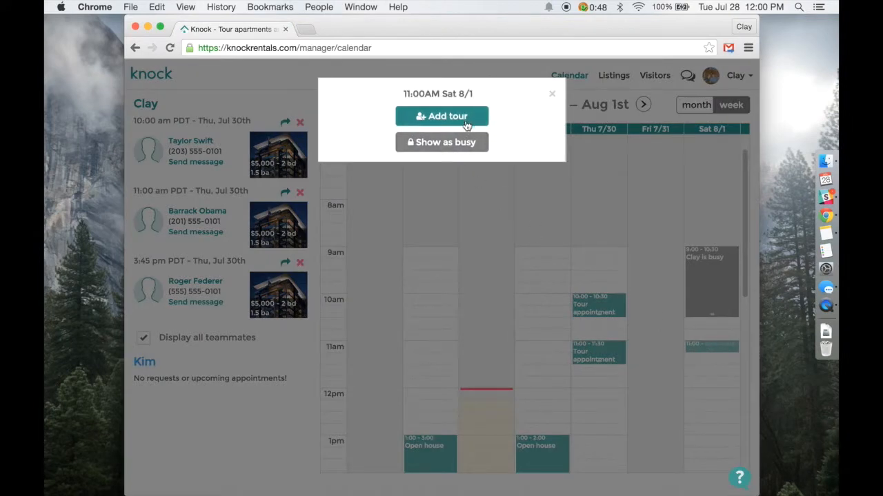
mouse_move(551, 96)
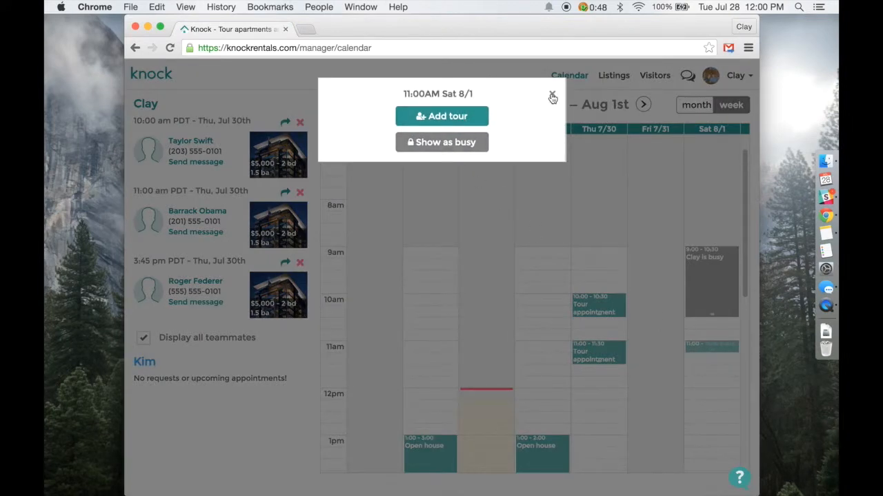
click(552, 97)
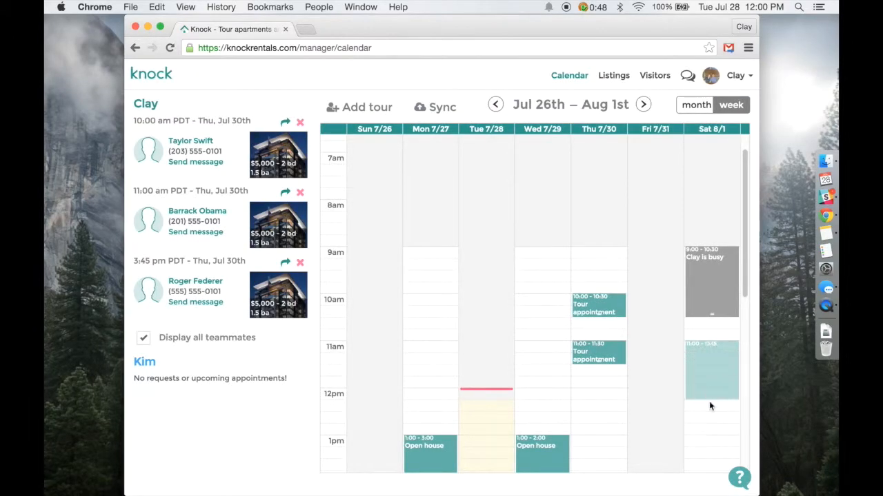
scroll(down, 3)
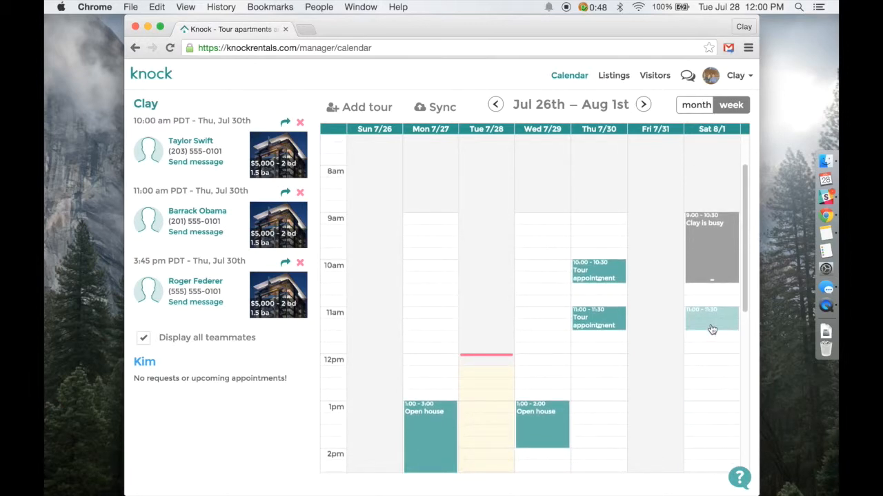
click(711, 324)
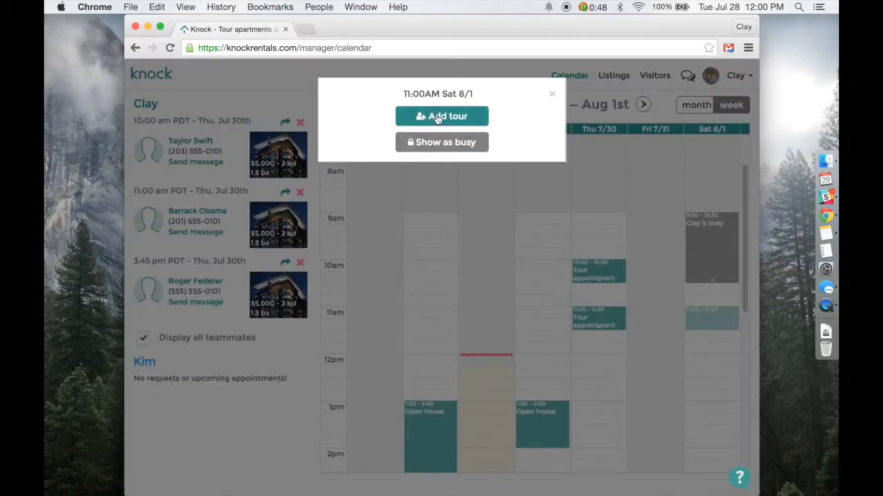
click(442, 116)
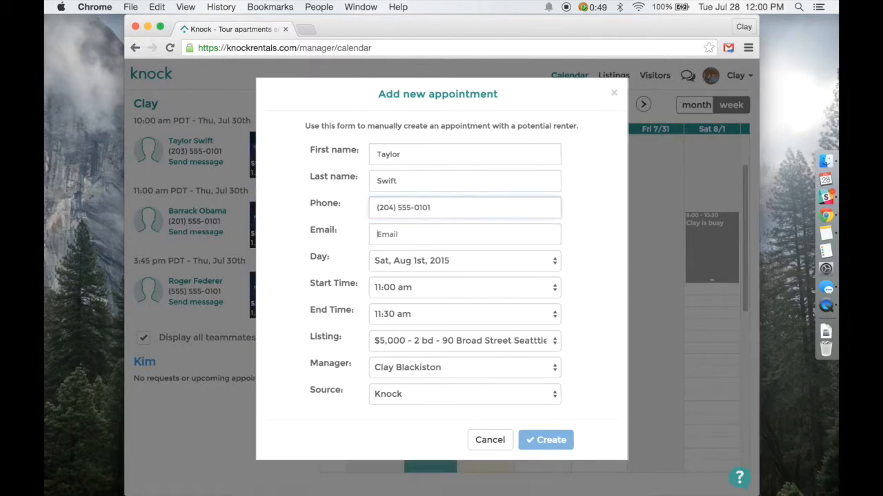
click(463, 235)
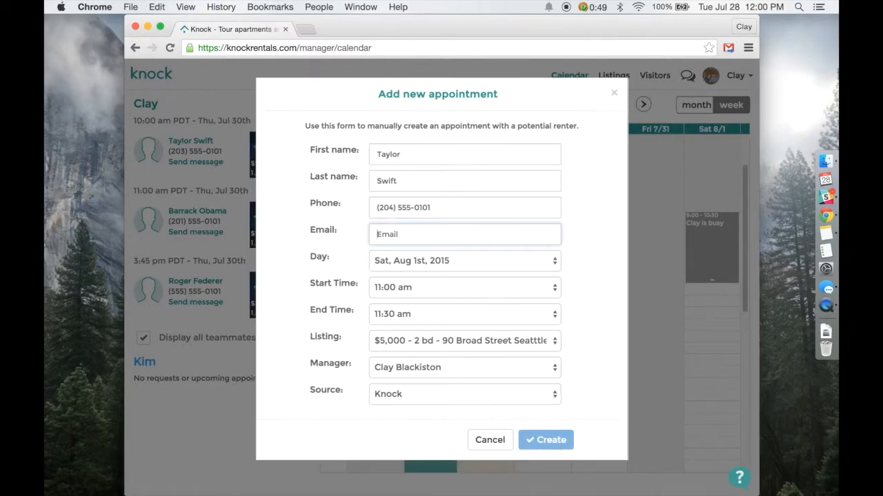
text(taylormadeupemail@)
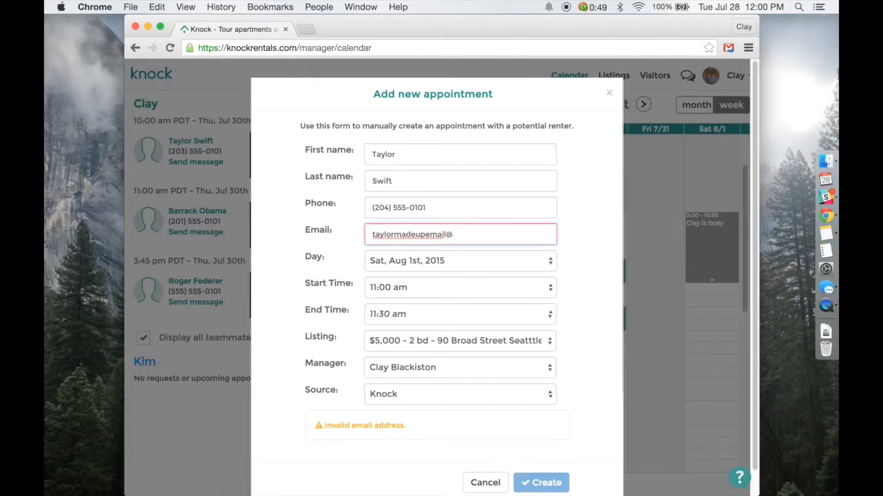
text(knocktest.com)
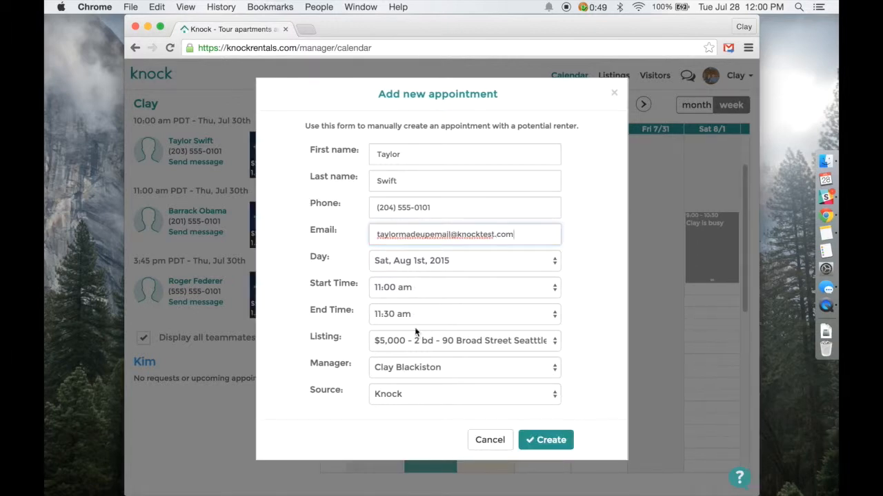
Keep the 90 Broad Street listing and current manager, set Source to Phone, and create the tour
click(463, 339)
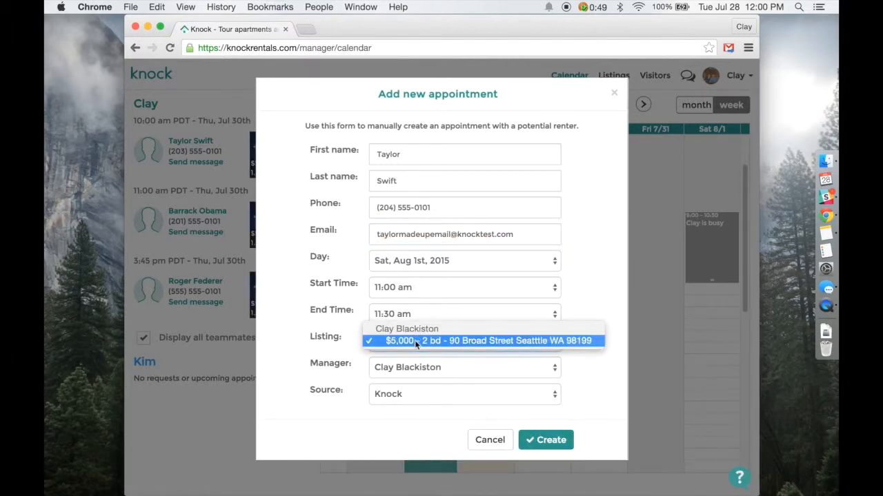
click(463, 367)
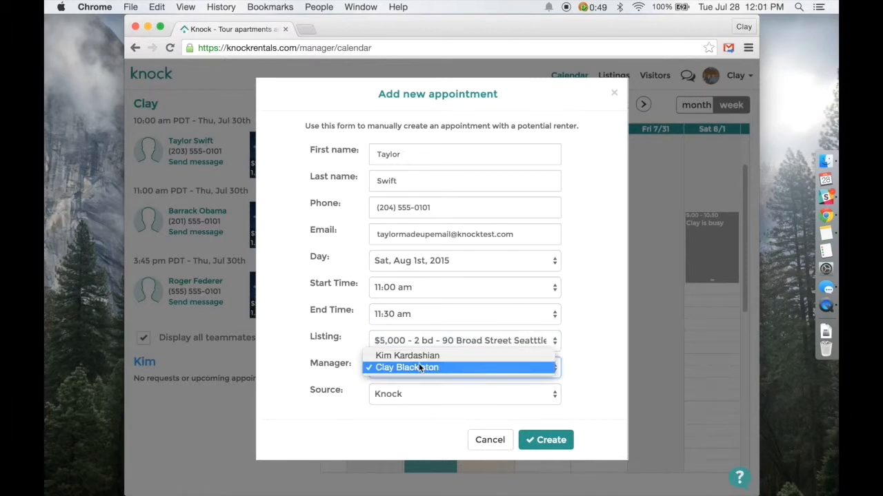
click(463, 395)
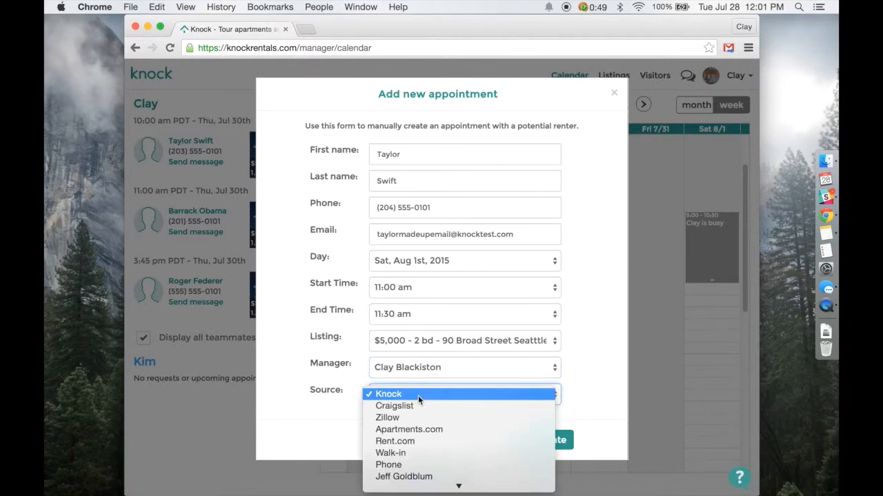
mouse_move(408, 425)
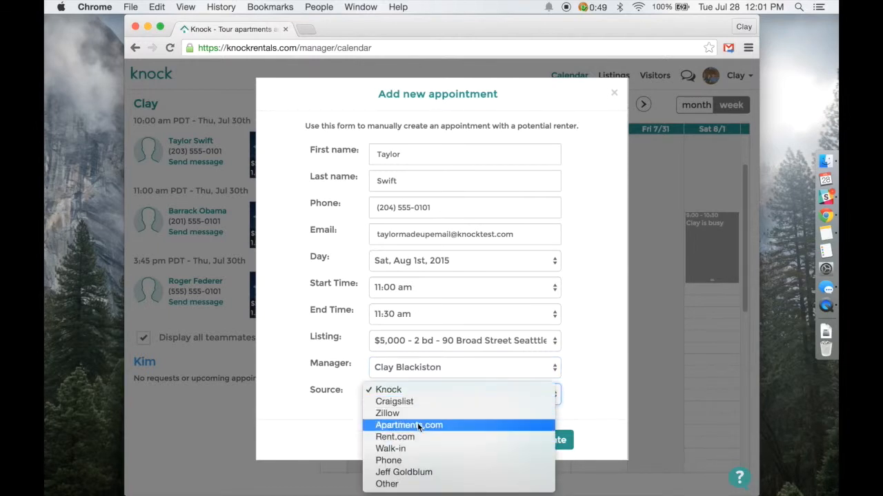
mouse_move(389, 461)
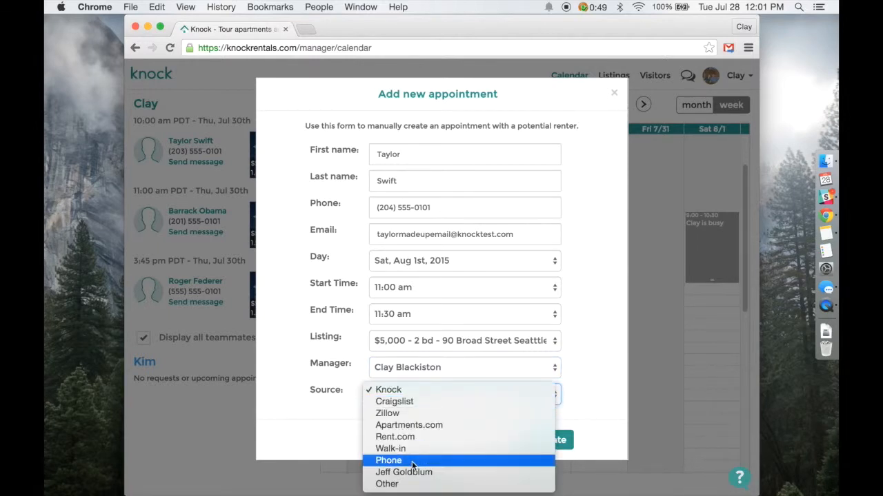
click(389, 460)
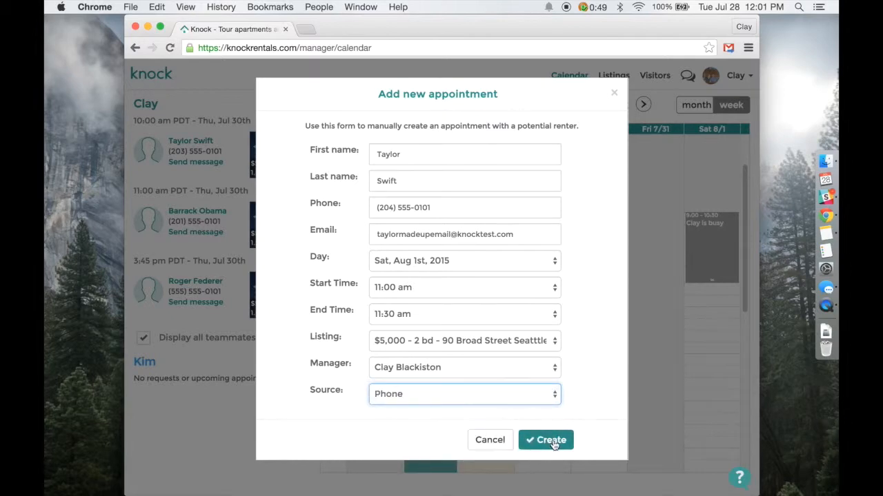
click(546, 440)
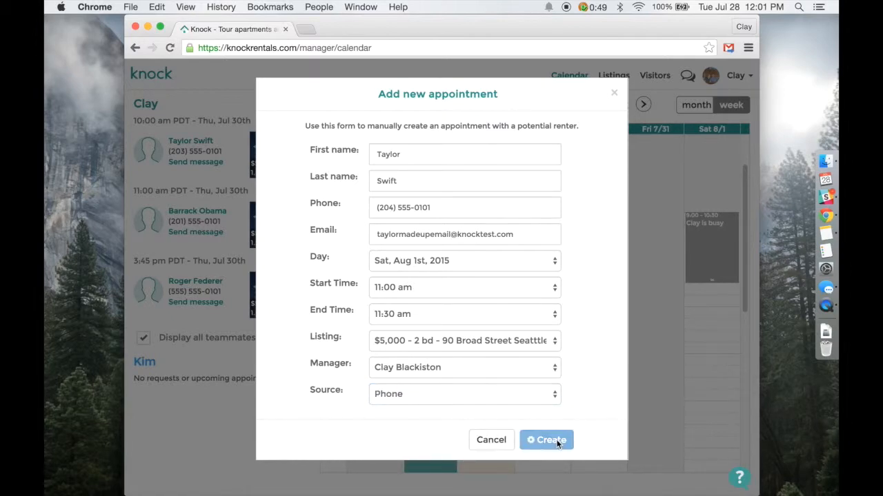
click(546, 440)
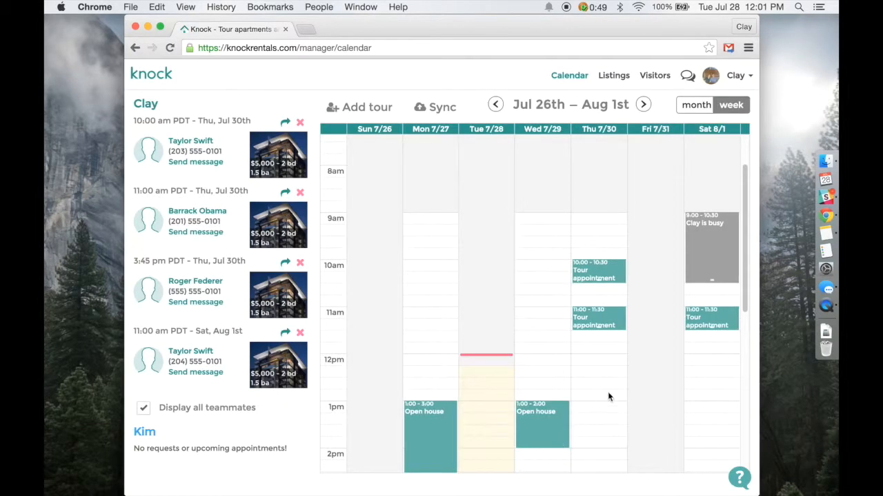
mouse_move(717, 323)
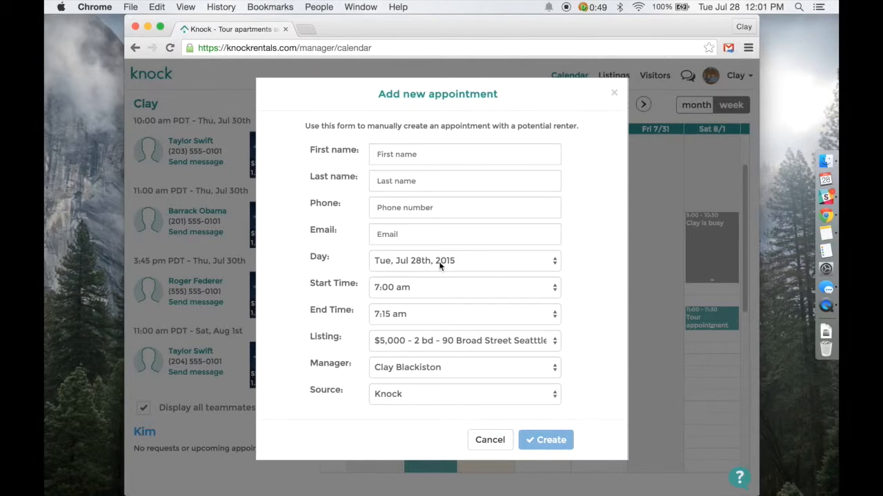
Cancel the blank appointment form and dismiss the Saturday 12:15 pm booking popup, leaving the calendar unchanged
click(463, 261)
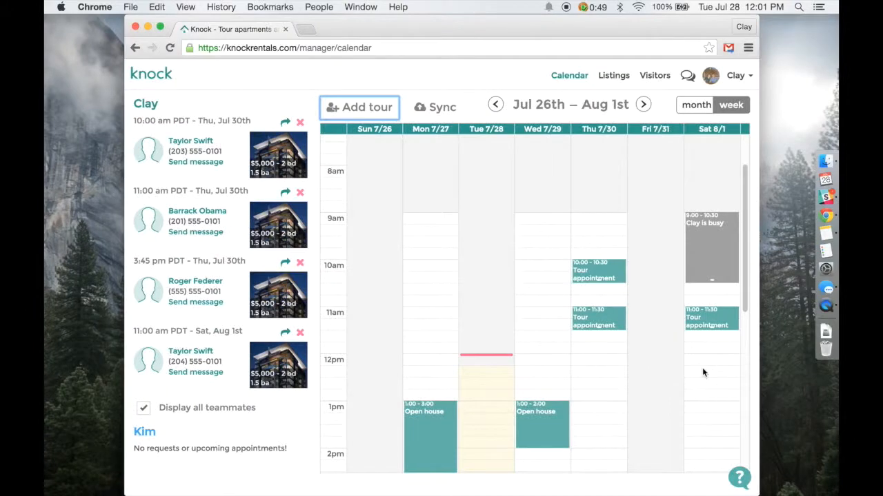
click(712, 370)
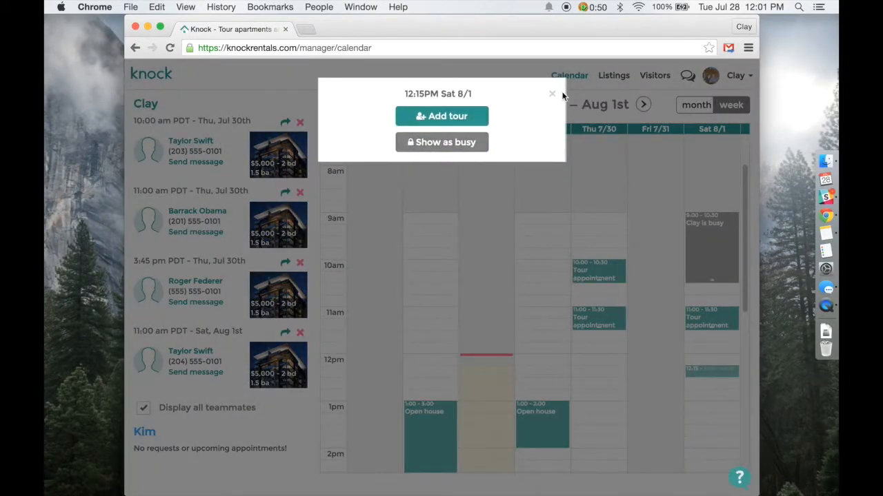
click(552, 93)
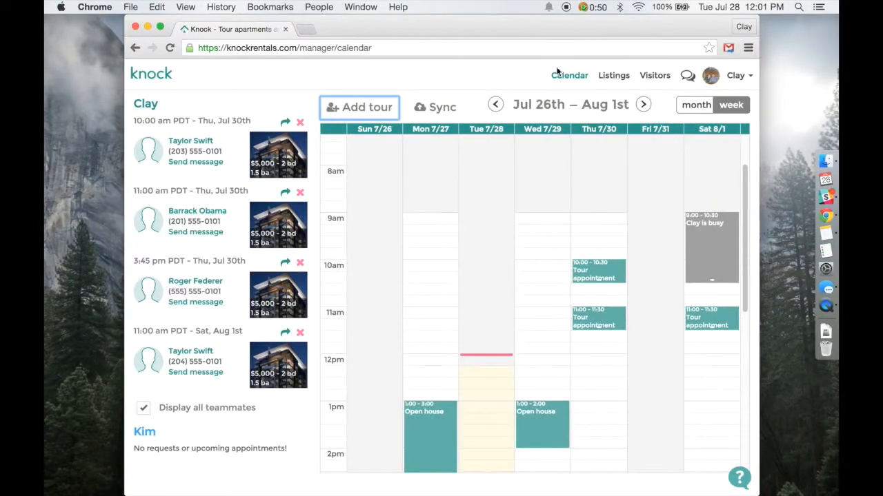